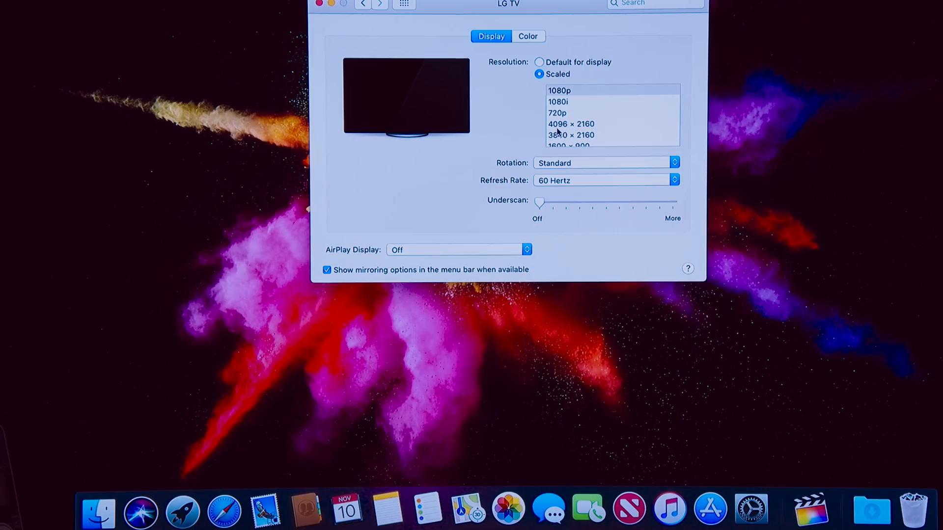
pyautogui.moveTo(562, 183)
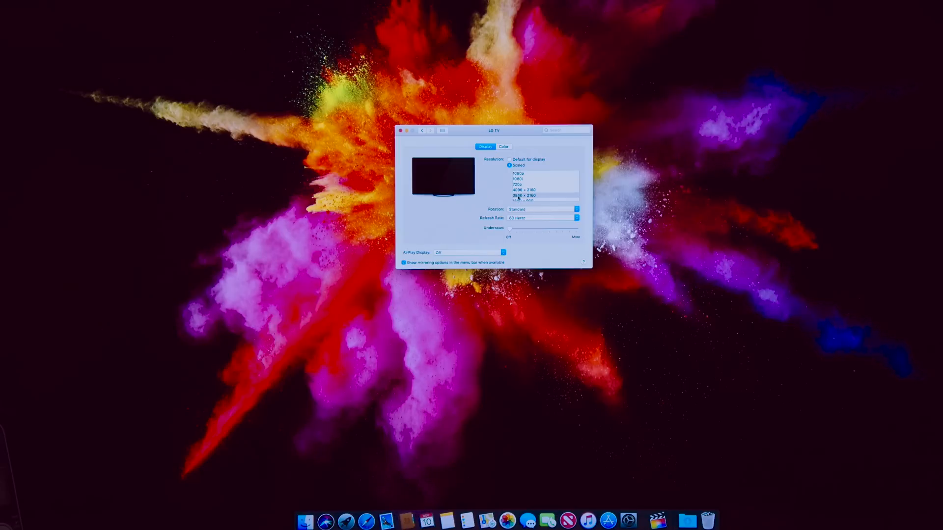
# Select the scaled 3840 × 2160 resolution for the LG TV, keeping 60 Hertz
pyautogui.click(544, 194)
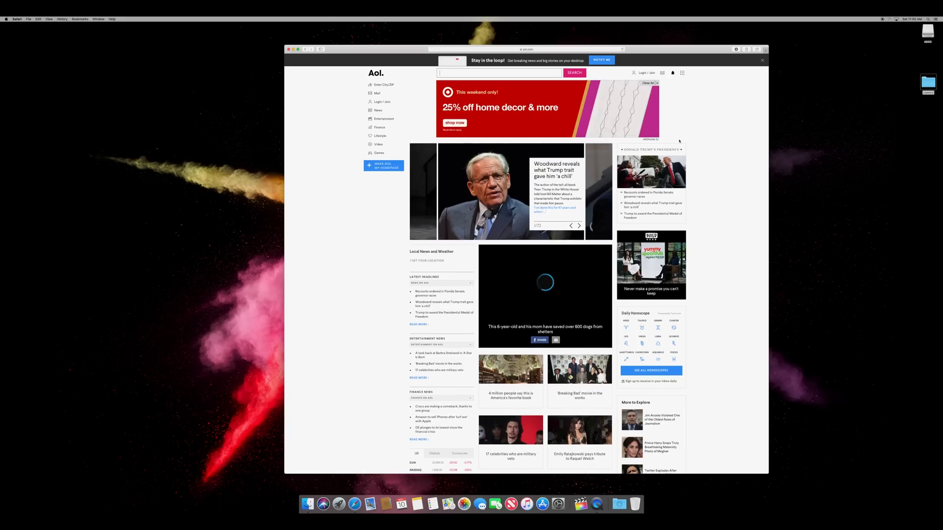
# Let the AOL page video play, then quit Safari from the Safari menu
pyautogui.click(544, 281)
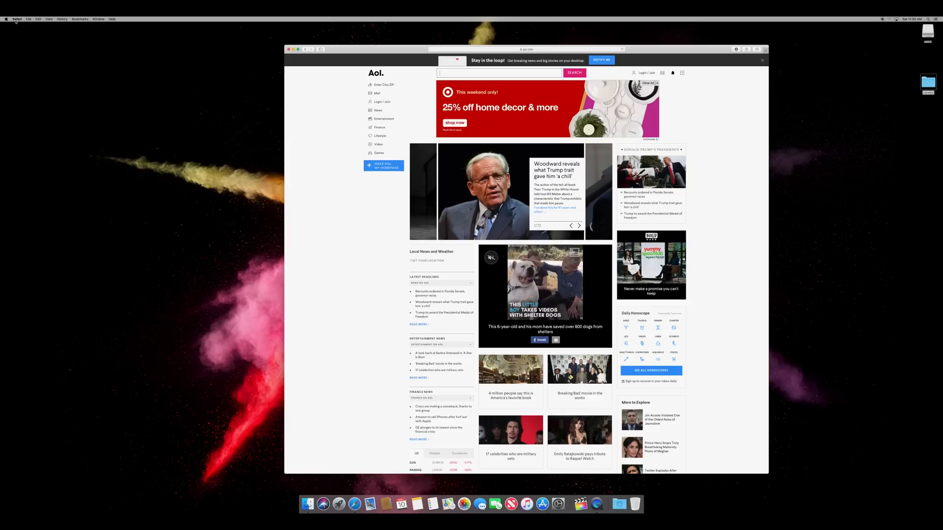
pyautogui.click(16, 18)
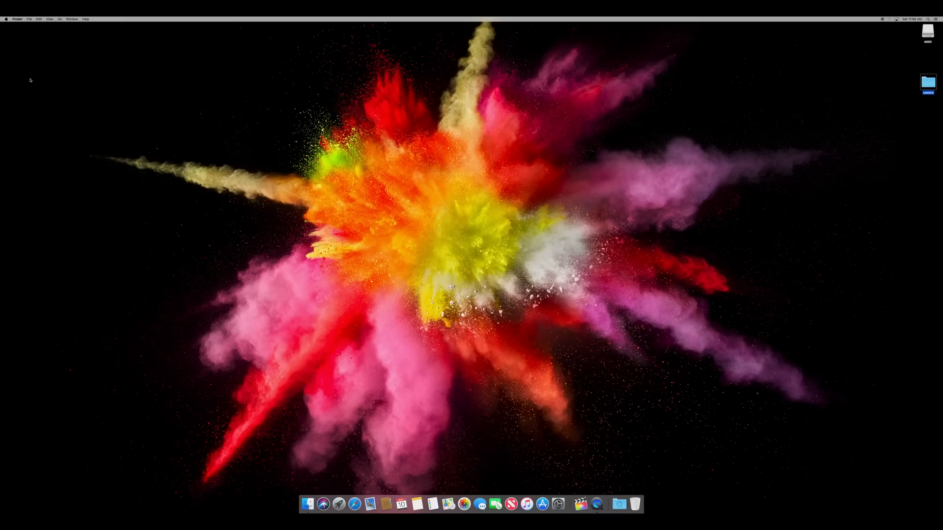
pyautogui.moveTo(886, 33)
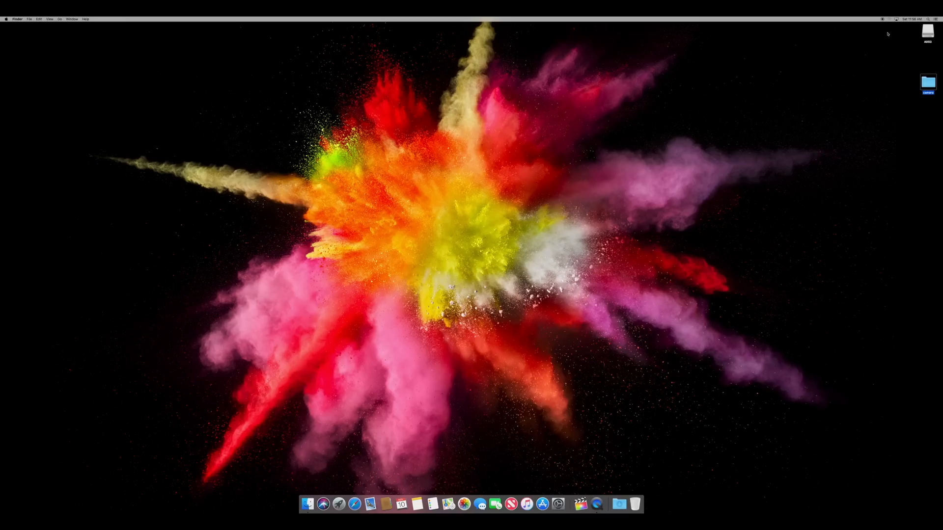
pyautogui.moveTo(619, 424)
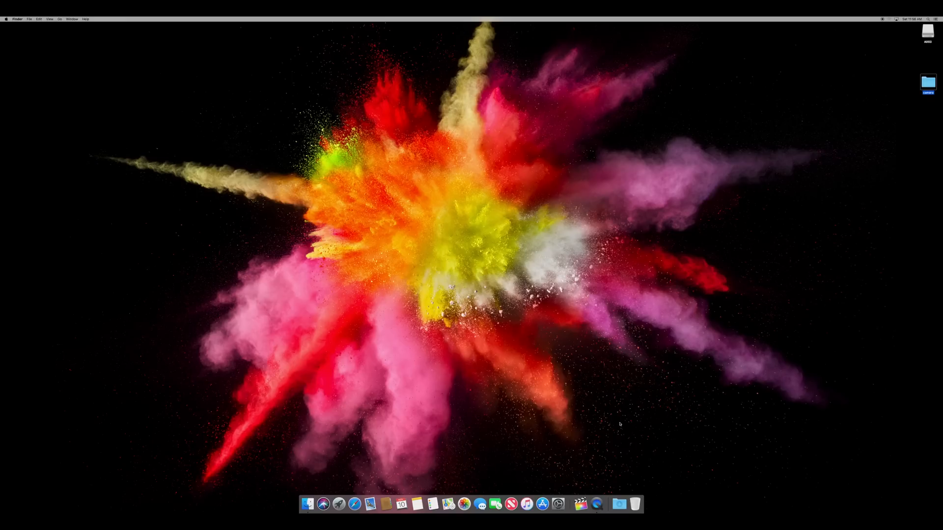
# Launch Final Cut Pro from the Dock
pyautogui.click(579, 504)
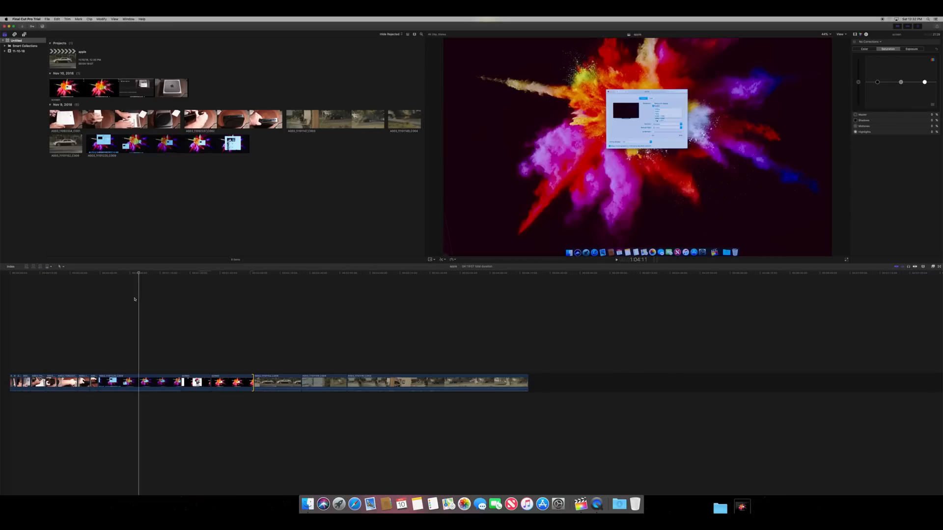
# Move the playhead back to the parked white car clip and play it
pyautogui.click(404, 272)
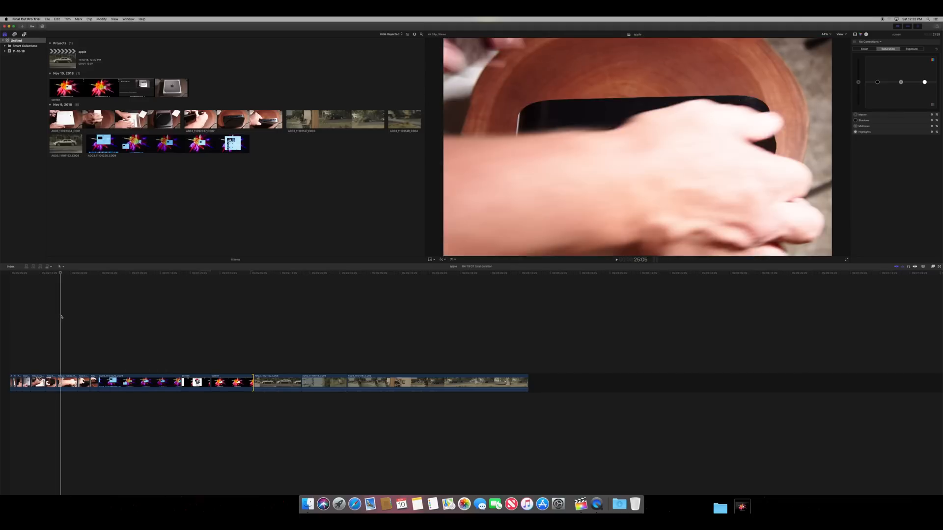
pyautogui.click(274, 272)
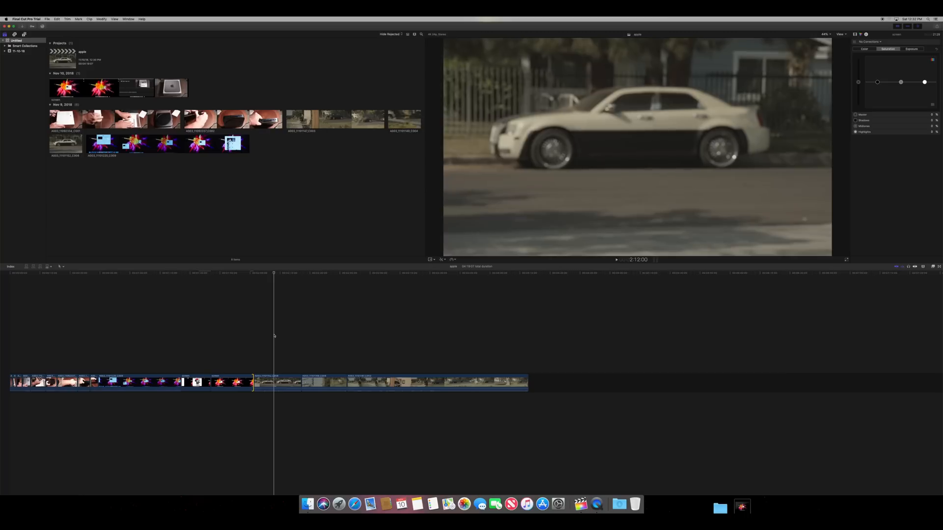
pyautogui.press('space')
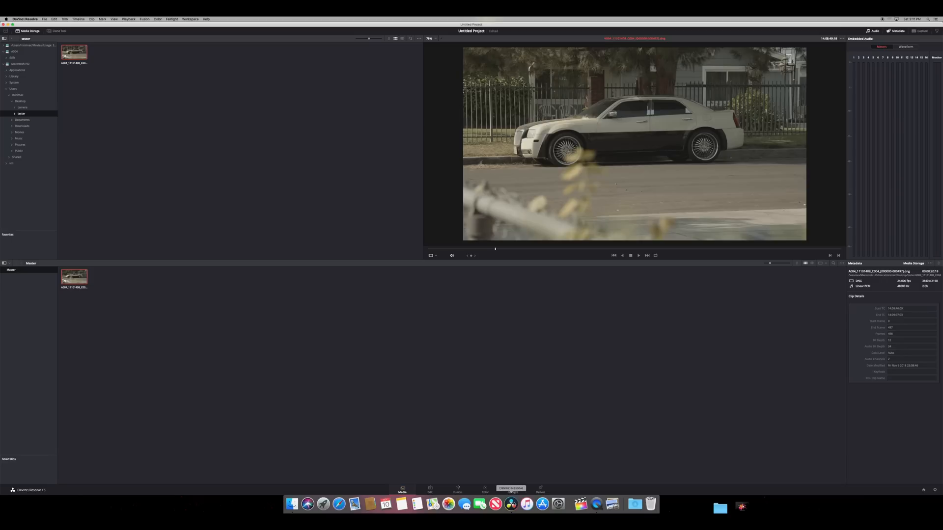
pyautogui.moveTo(495, 250)
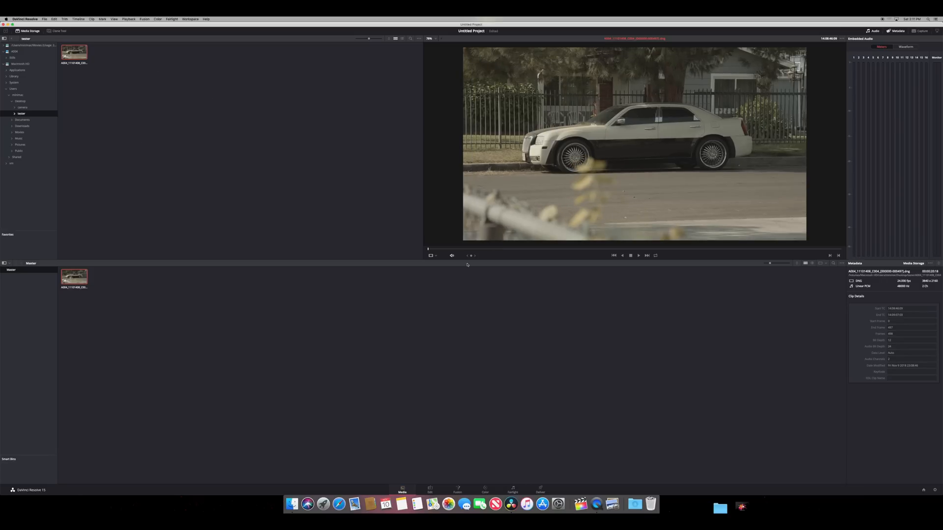
# Play the white car clip in the Media viewer, stop it, and play again from the start
pyautogui.click(630, 255)
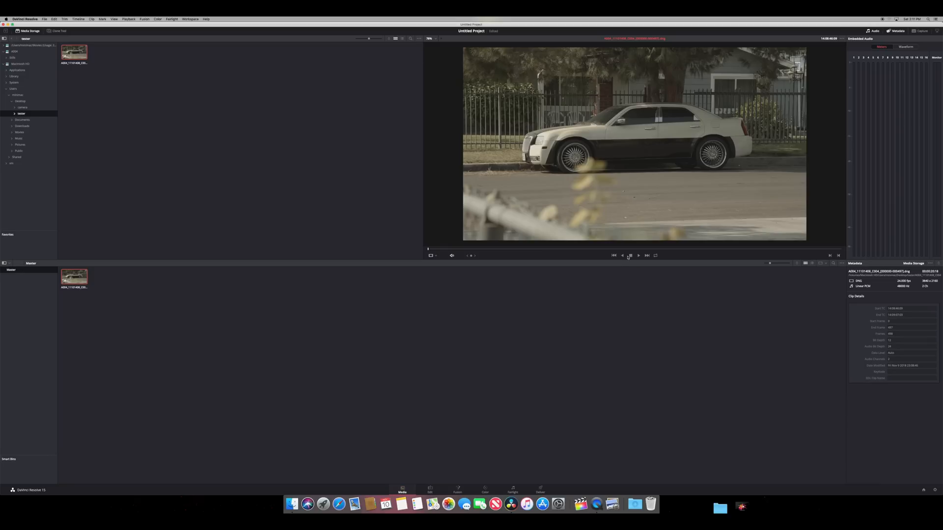
pyautogui.click(638, 255)
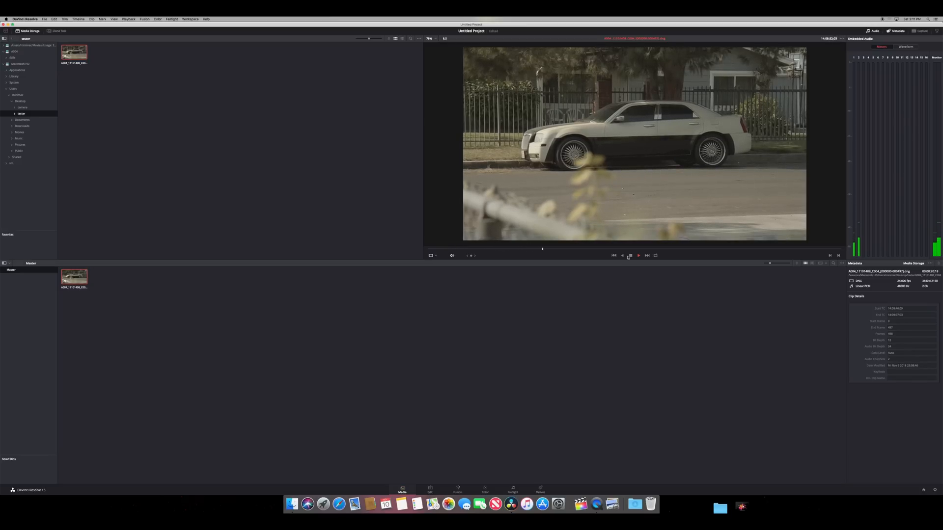
pyautogui.click(638, 256)
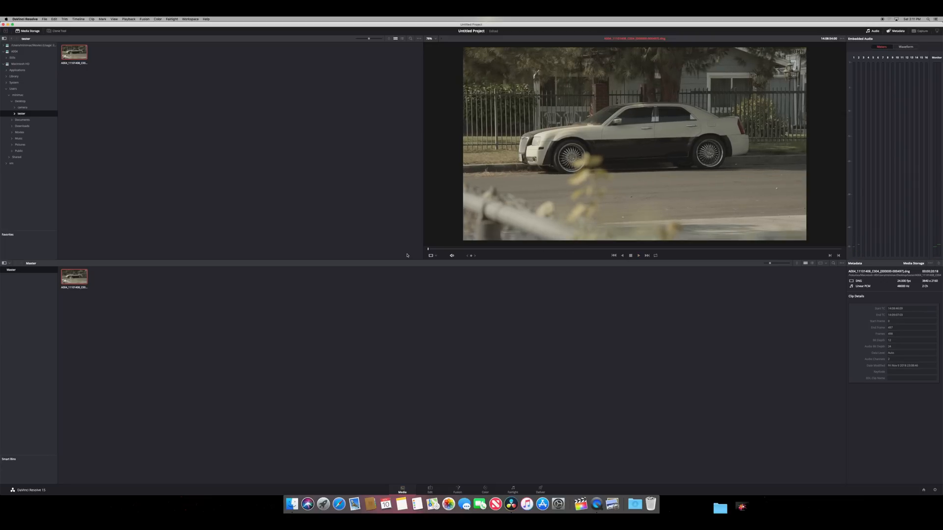
pyautogui.click(638, 256)
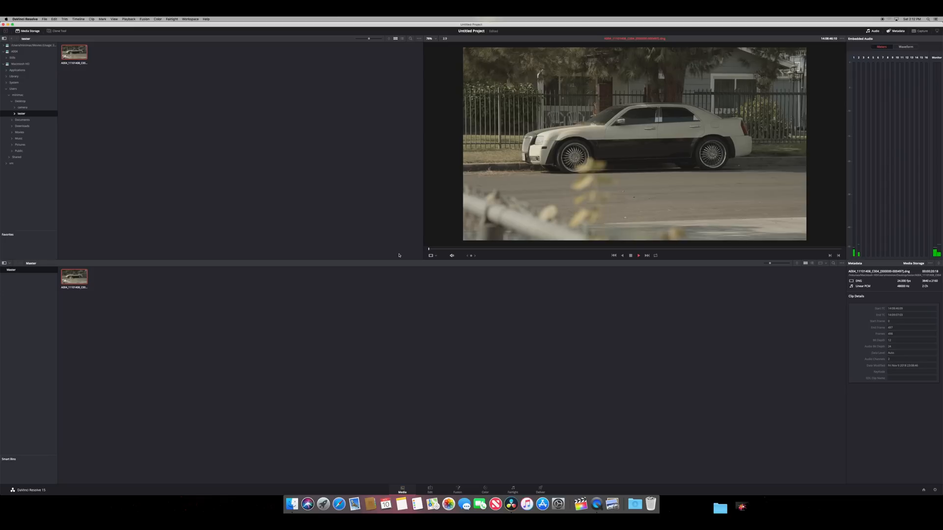